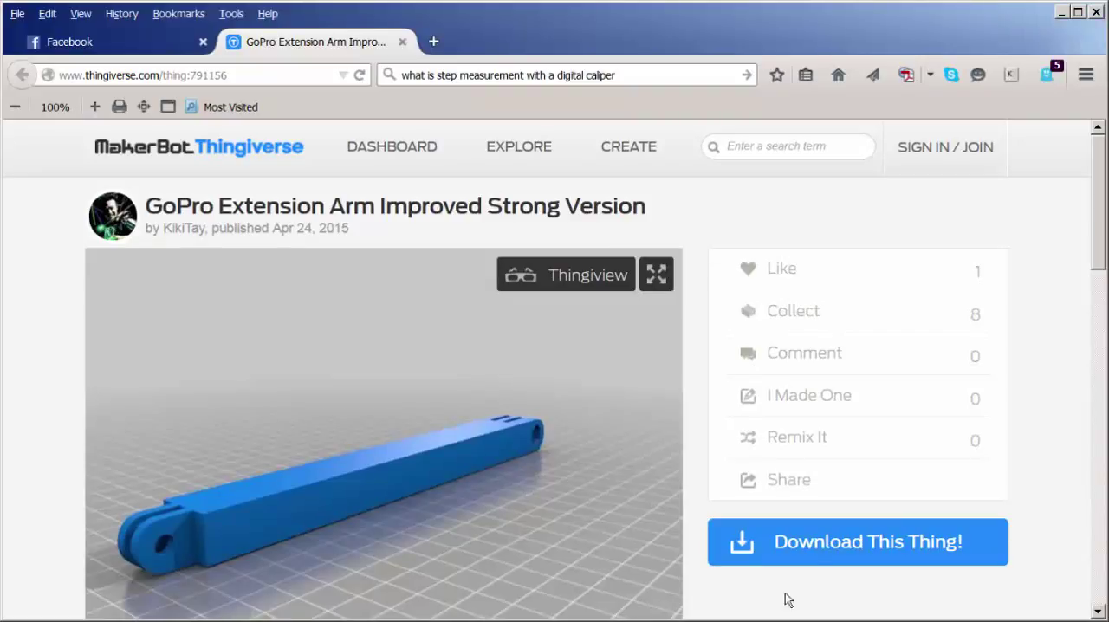
Download all GoPro Extension Arm files and open GoPro_Arm_Strong.stl from Downloads.
{"action": "left_click", "coordinate": [857, 541]}
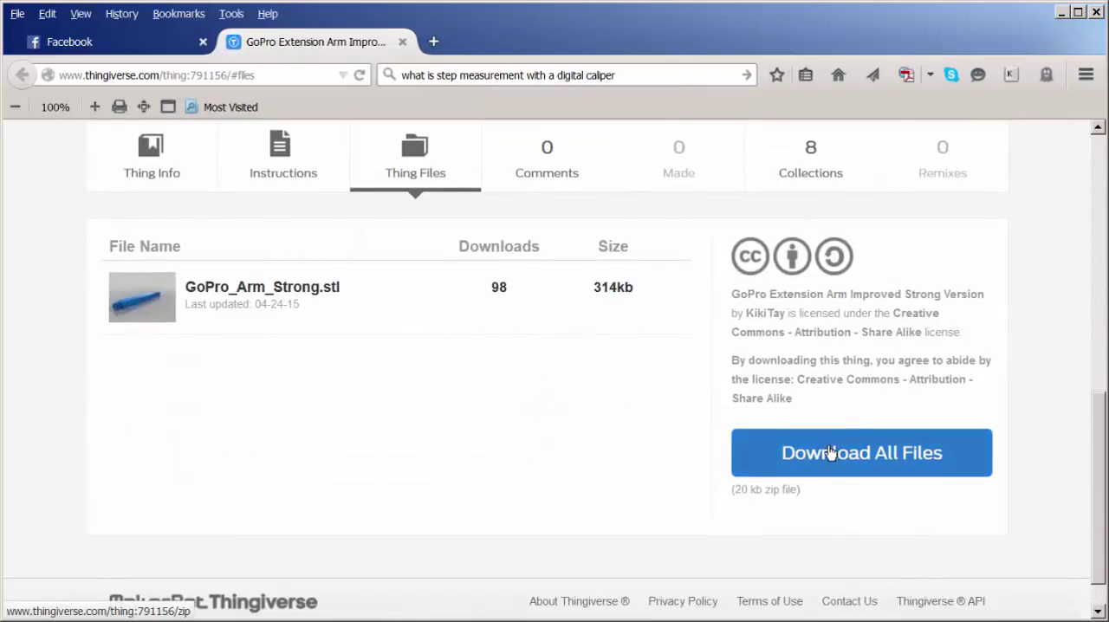
{"action": "left_click", "coordinate": [861, 453]}
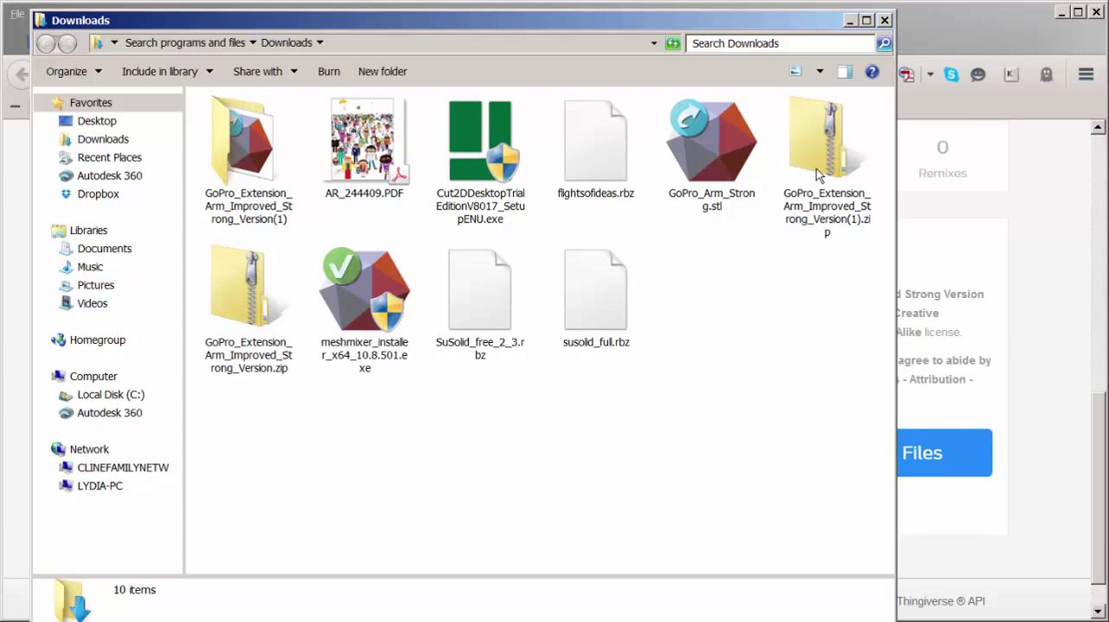
{"action": "mouse_move", "coordinate": [818, 169]}
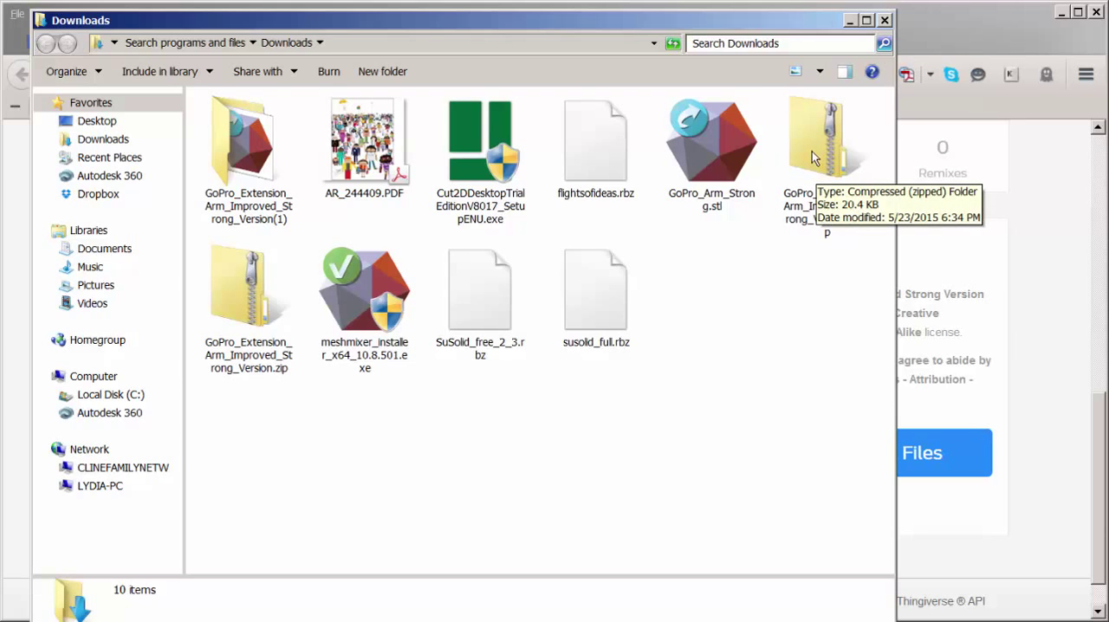
{"action": "left_click", "coordinate": [711, 140]}
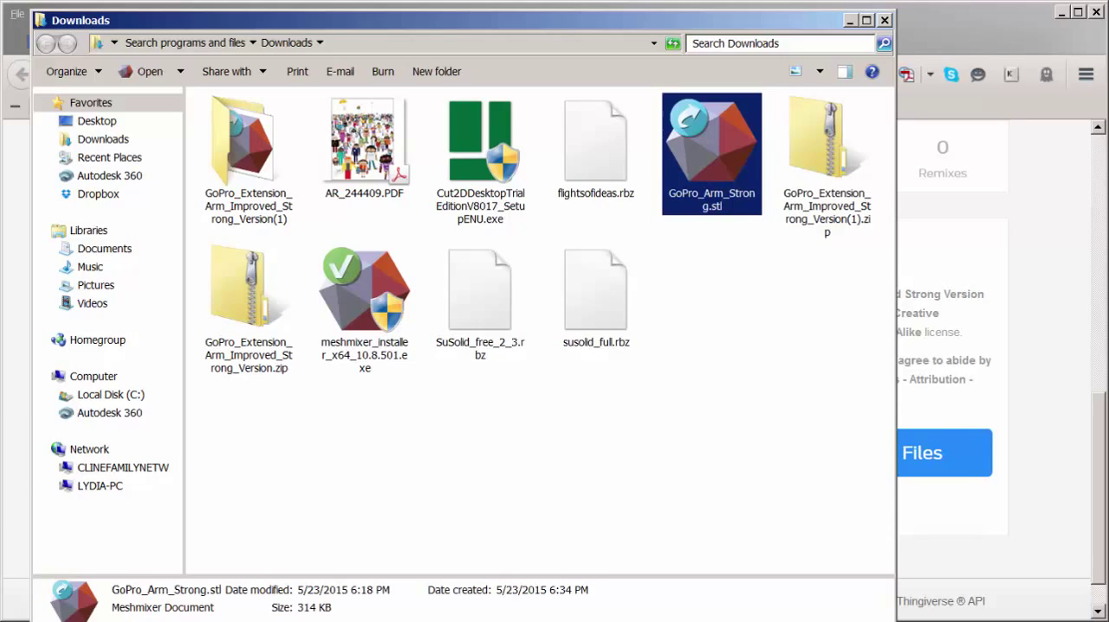
{"action": "double_click", "coordinate": [711, 153]}
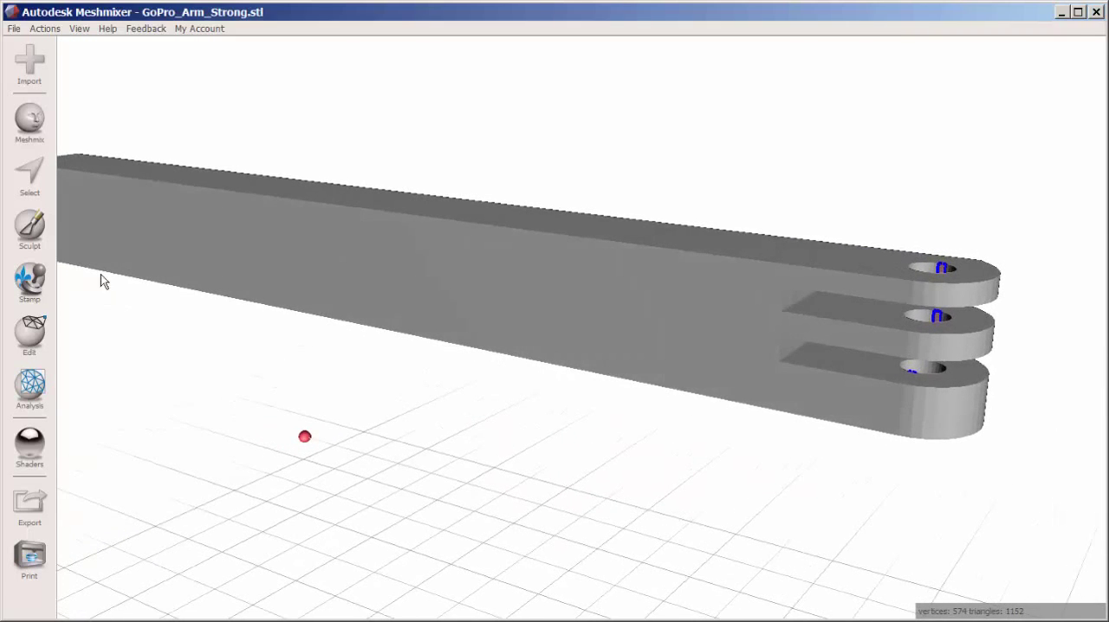
Show Meshmixer's Edit tools for the loaded GoPro arm.
{"action": "left_click", "coordinate": [28, 336]}
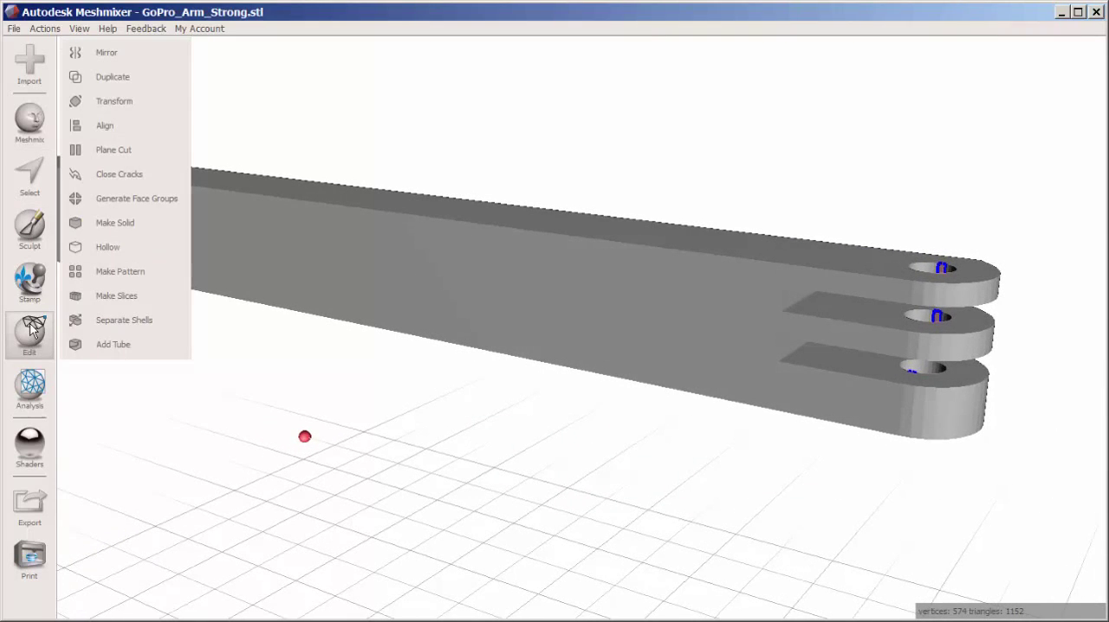
{"action": "mouse_move", "coordinate": [30, 334]}
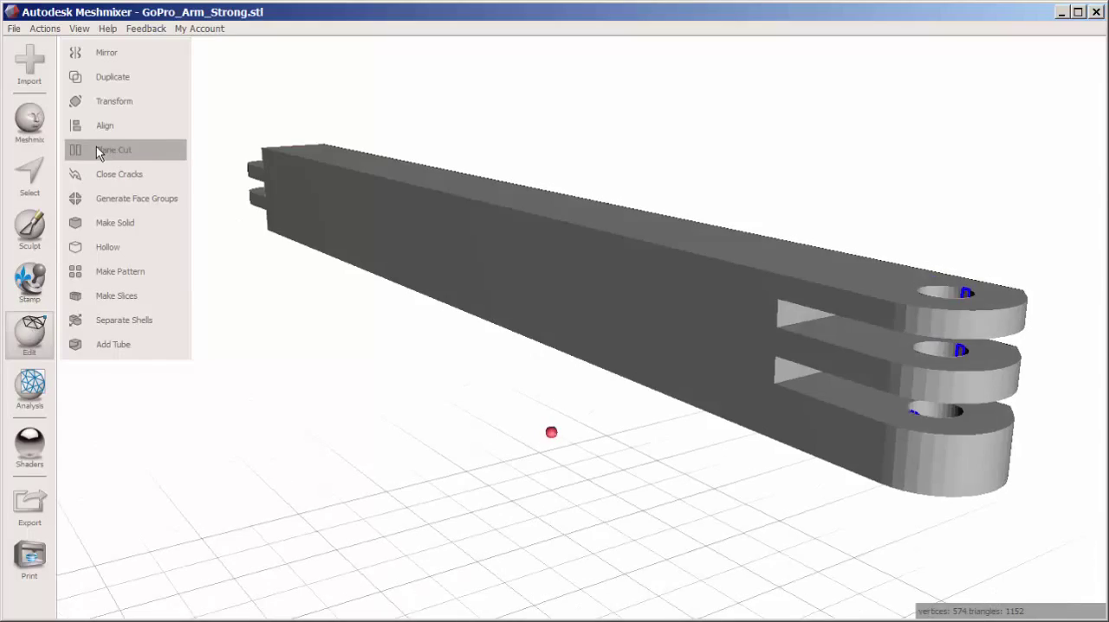
Plane-cut the arm near the three-prong end and keep that short piece.
{"action": "left_click", "coordinate": [114, 150]}
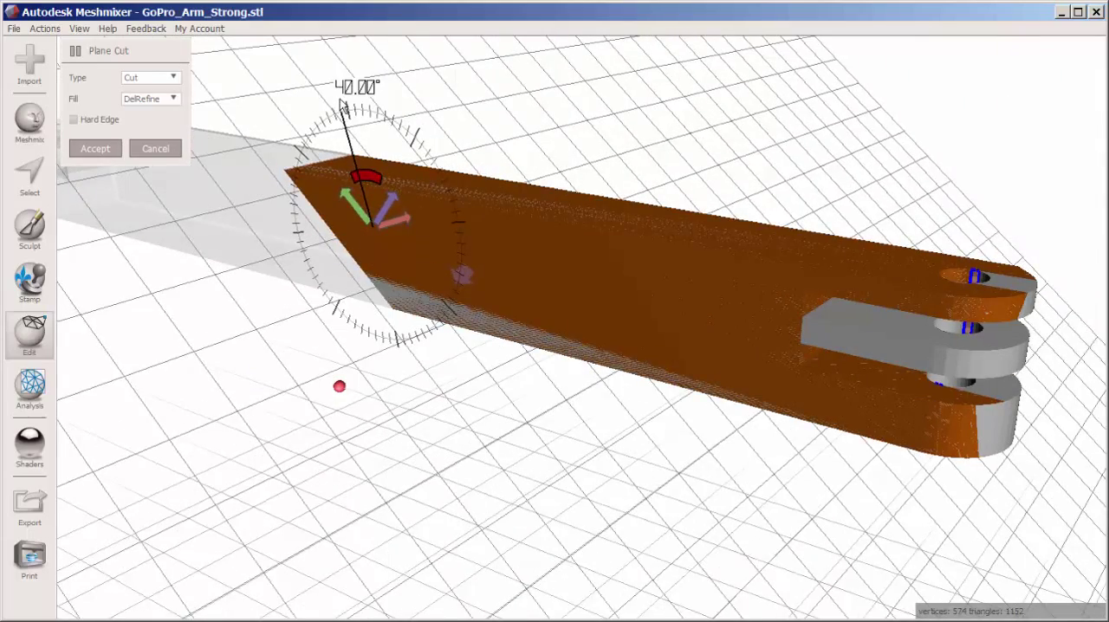
{"action": "left_click_drag", "start_coordinate": [345, 102], "coordinate": [415, 130]}
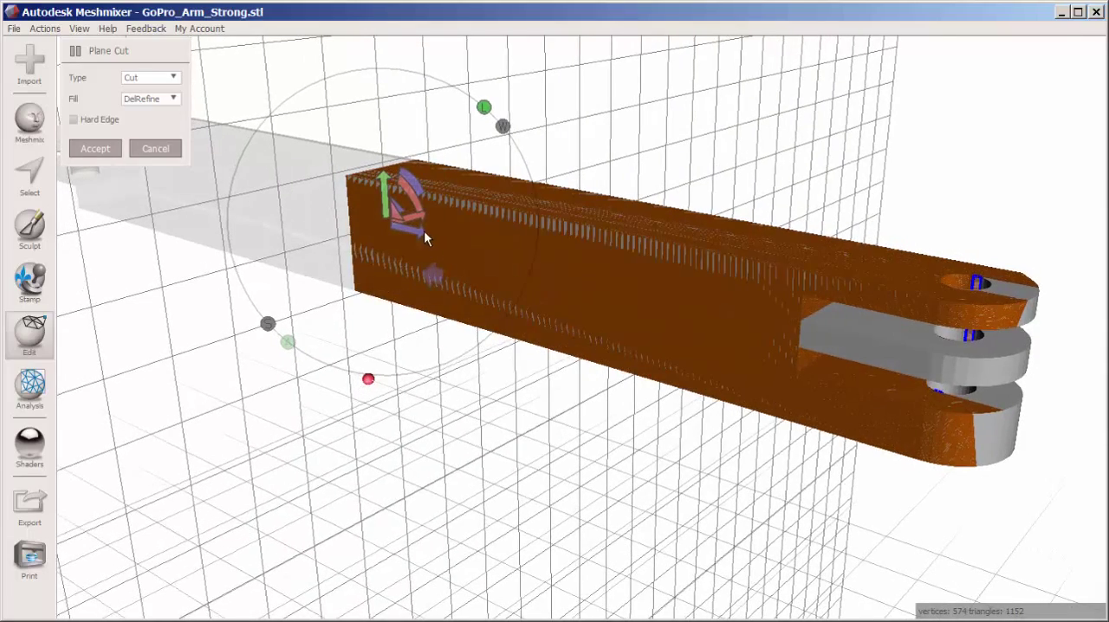
{"action": "left_click_drag", "start_coordinate": [425, 238], "coordinate": [685, 278]}
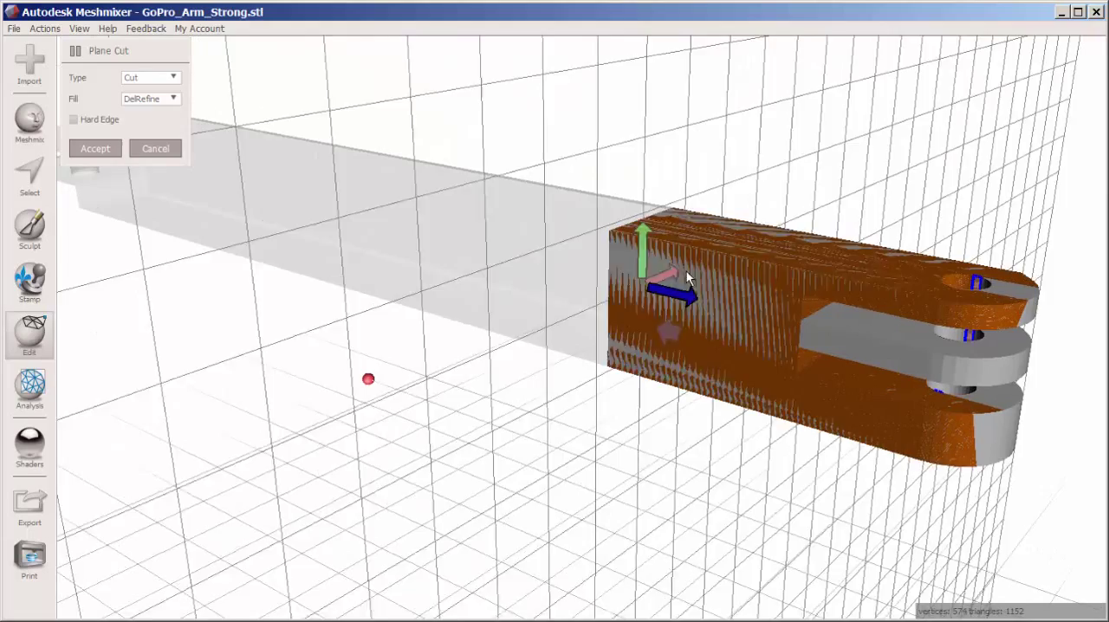
{"action": "left_click_drag", "start_coordinate": [684, 278], "coordinate": [763, 299]}
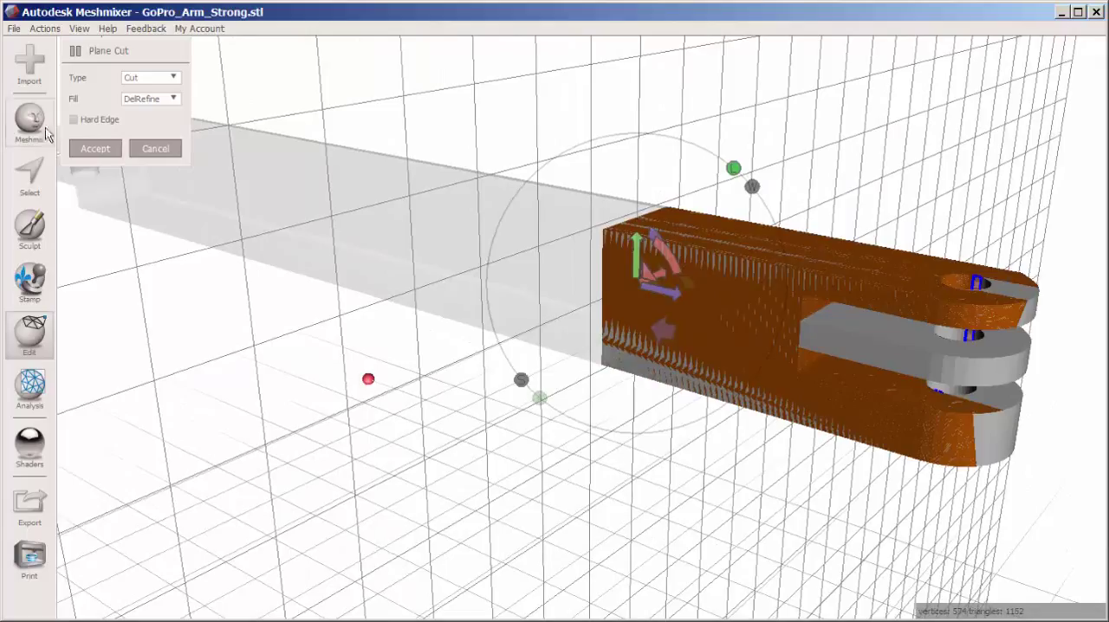
{"action": "left_click", "coordinate": [95, 148]}
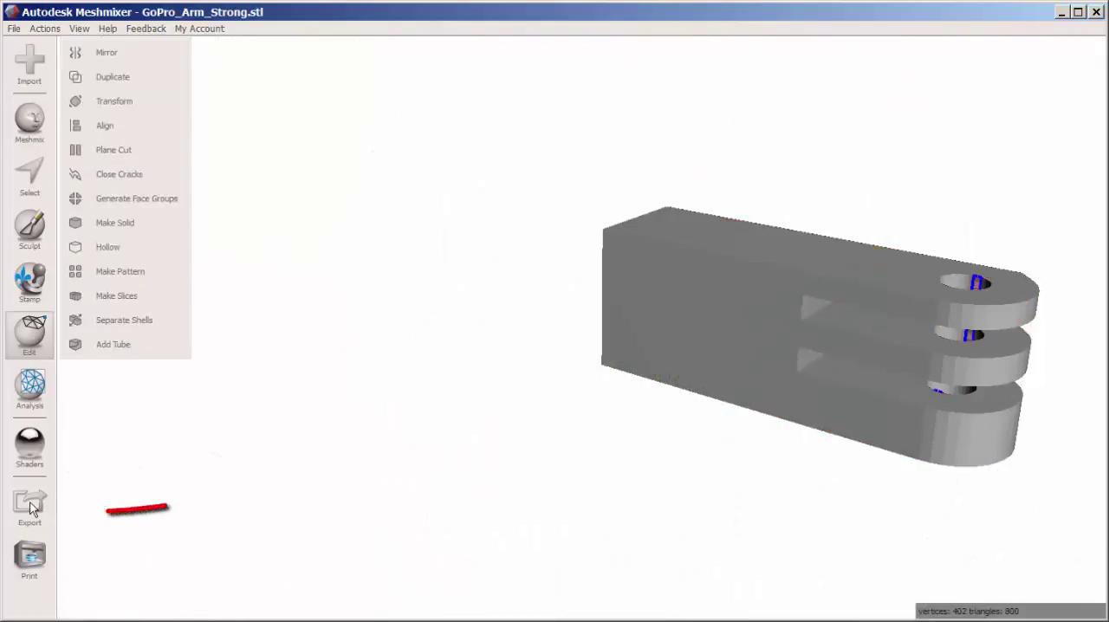
Export the three-prong piece as STL 'end 1', then undo the cut.
{"action": "left_click", "coordinate": [29, 507]}
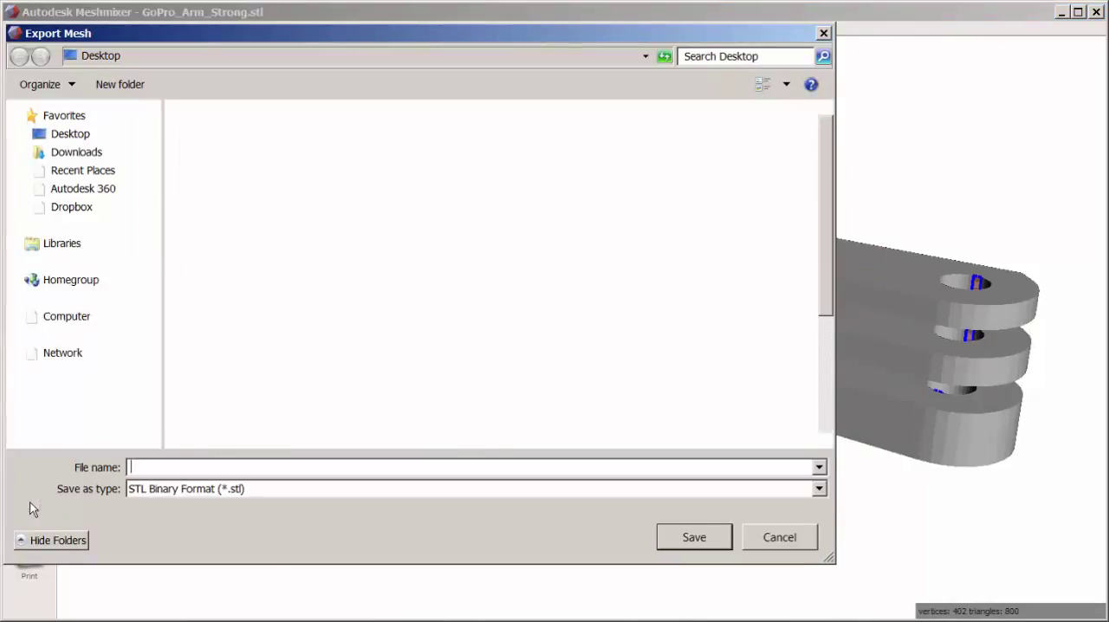
{"action": "type", "text": "end 1"}
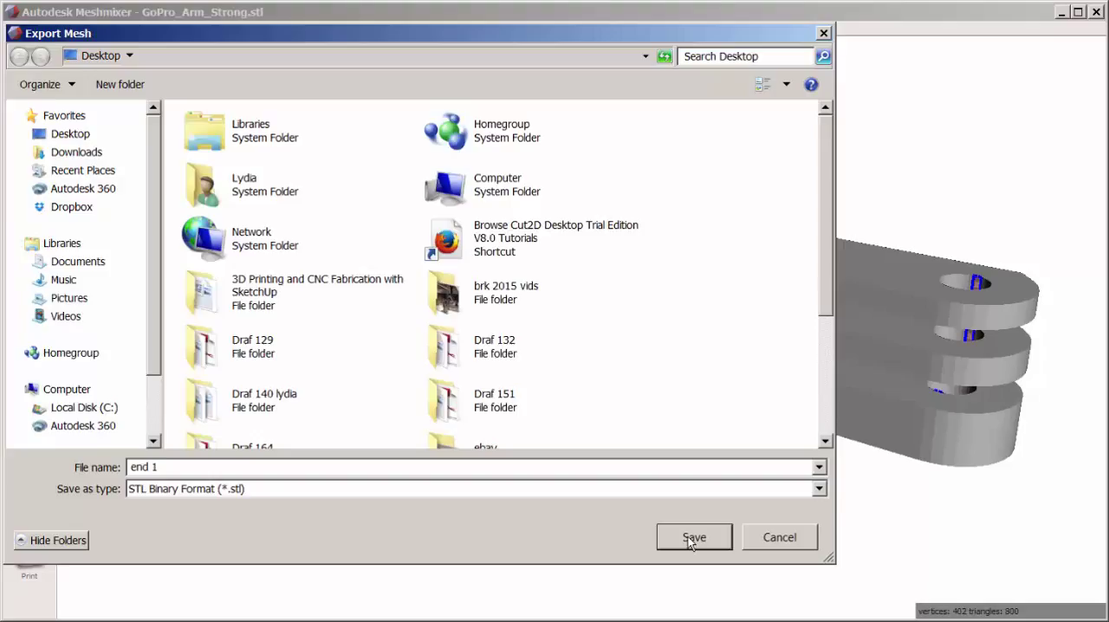
{"action": "left_click", "coordinate": [693, 537]}
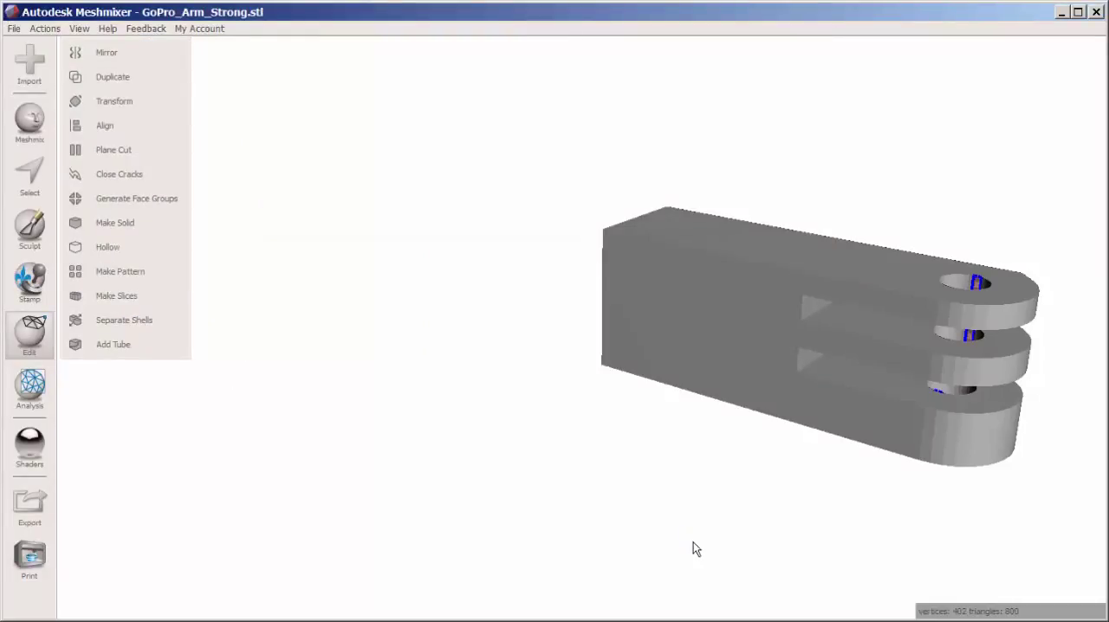
{"action": "left_click", "coordinate": [45, 29]}
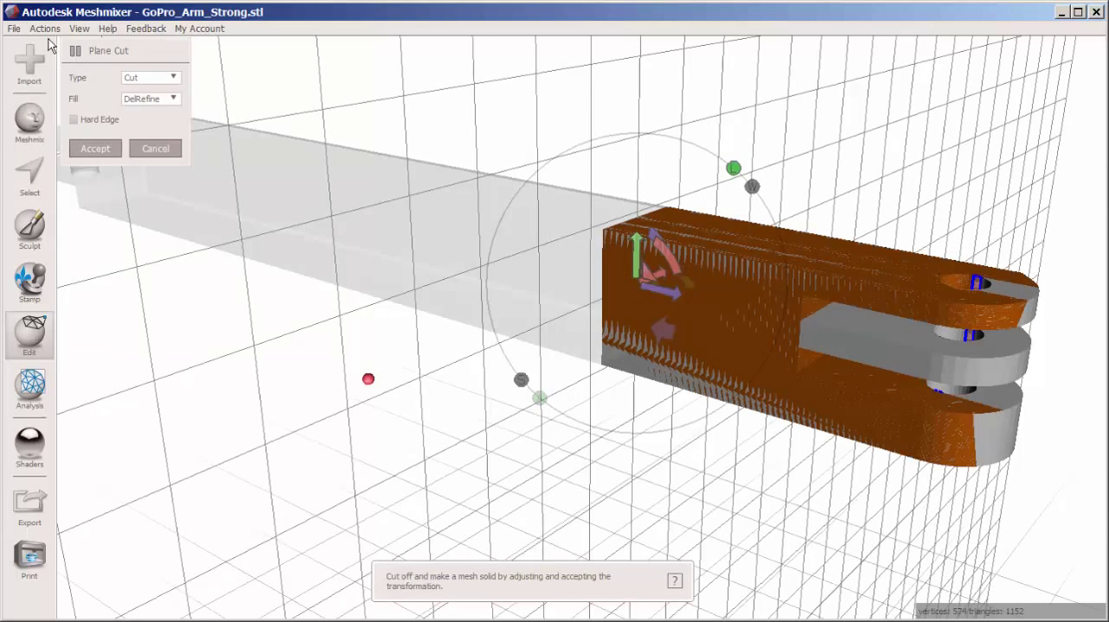
{"action": "mouse_move", "coordinate": [230, 272]}
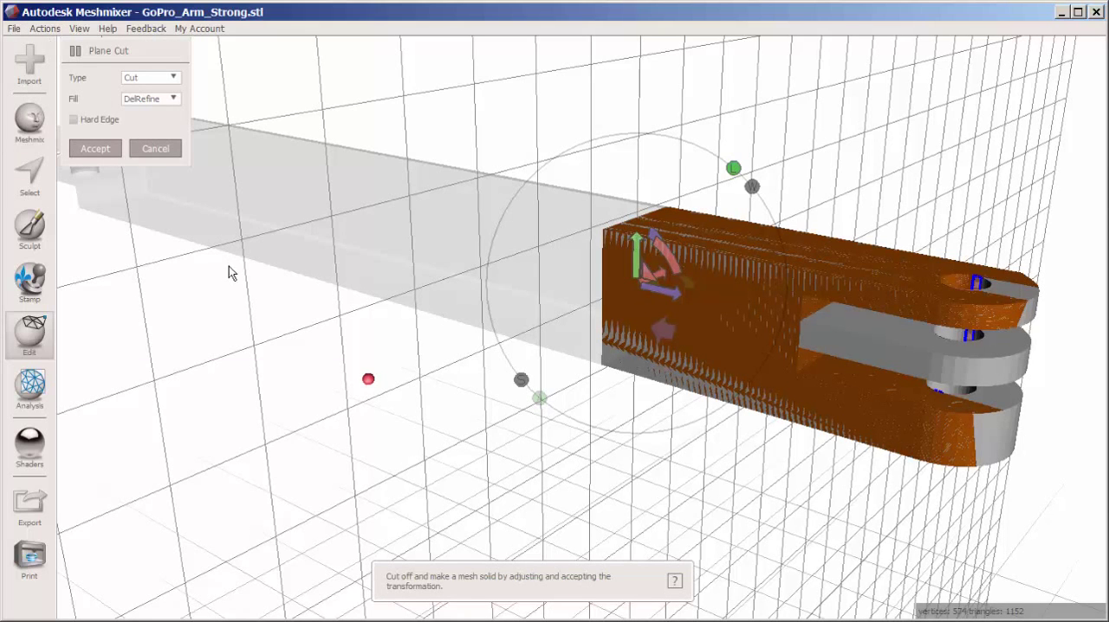
{"action": "mouse_move", "coordinate": [191, 192]}
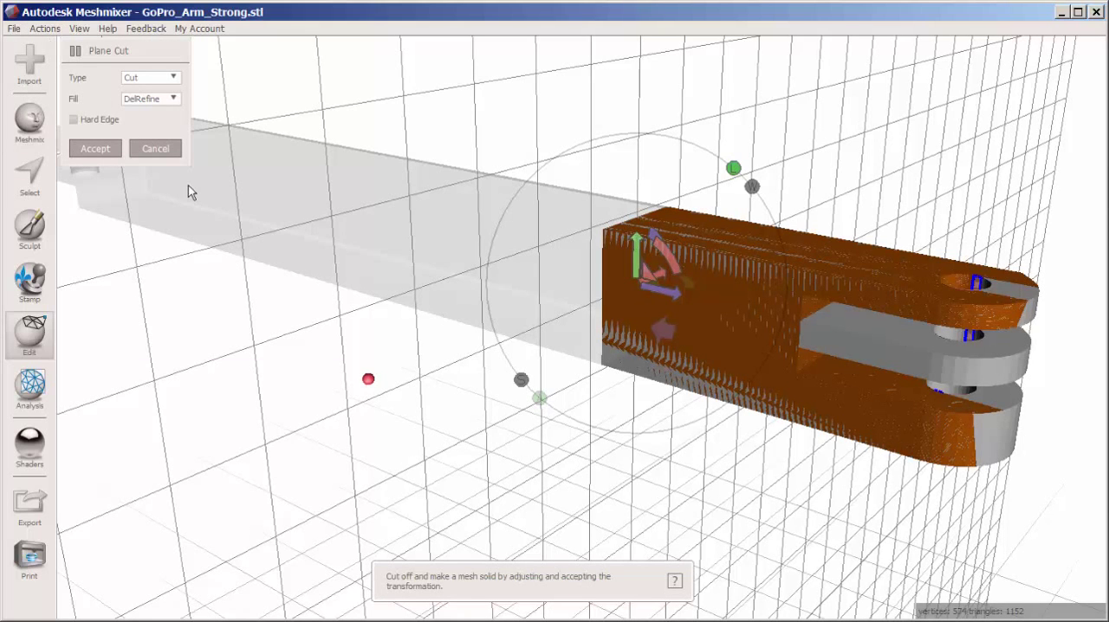
Cancel the reopened Plane Cut to keep the full-length arm.
{"action": "left_click", "coordinate": [94, 148]}
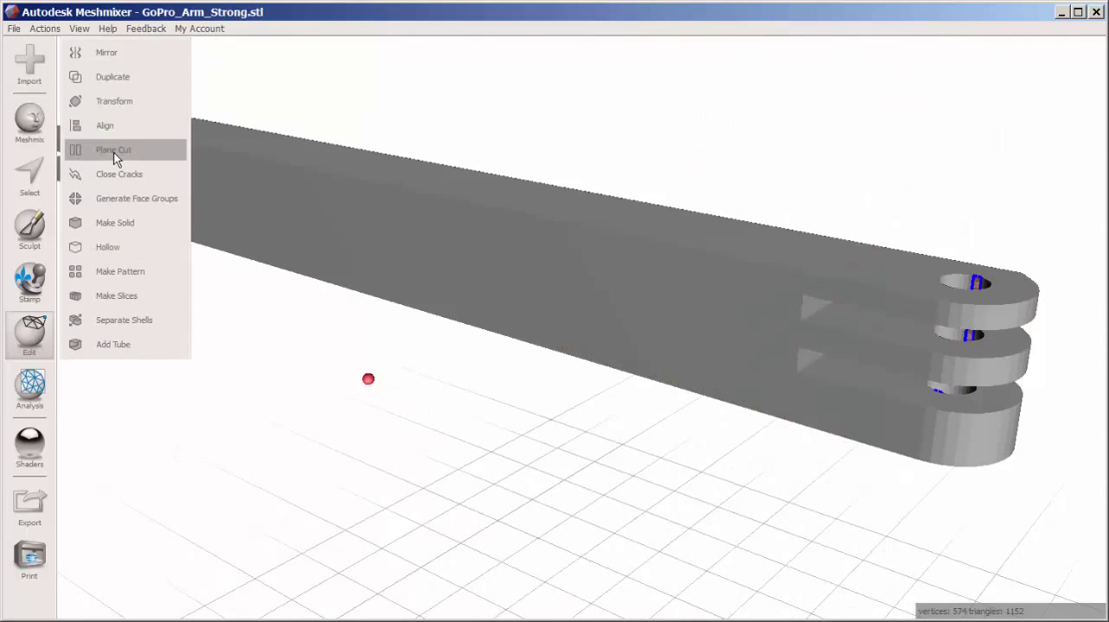
Stand a new cutting plane upright near the arm's two-prong end.
{"action": "left_click", "coordinate": [113, 149]}
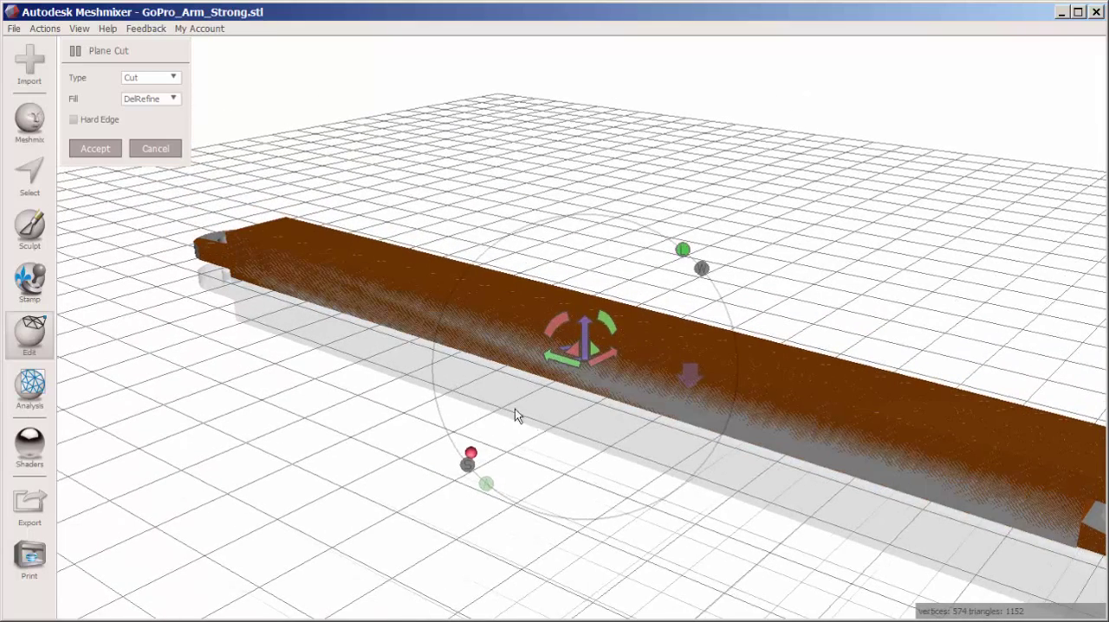
{"action": "mouse_move", "coordinate": [368, 347]}
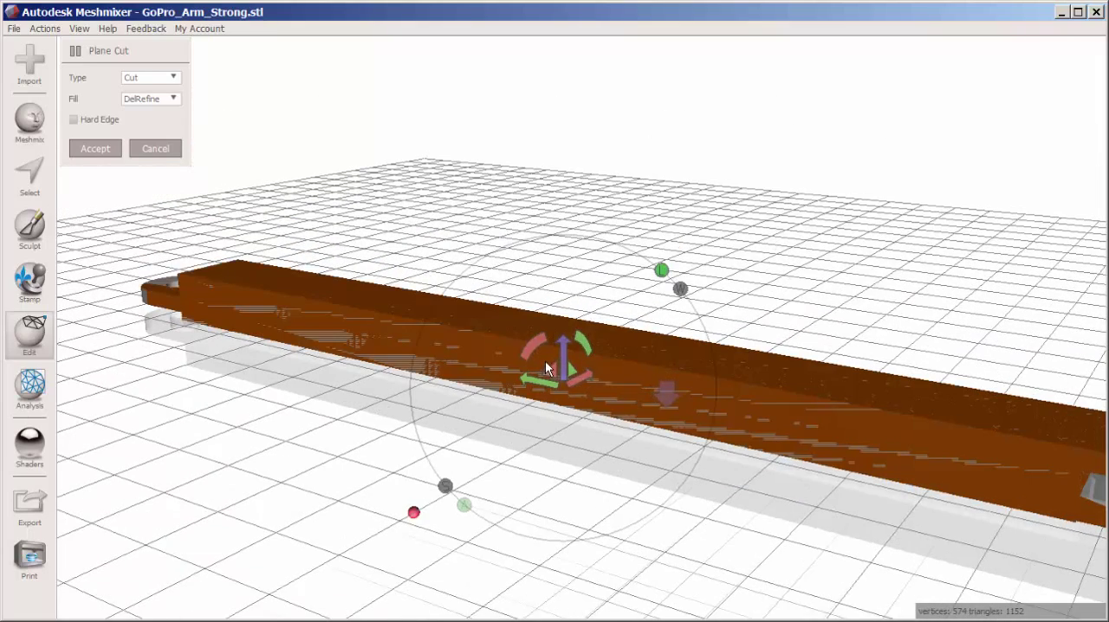
{"action": "left_click_drag", "start_coordinate": [571, 347], "coordinate": [503, 347]}
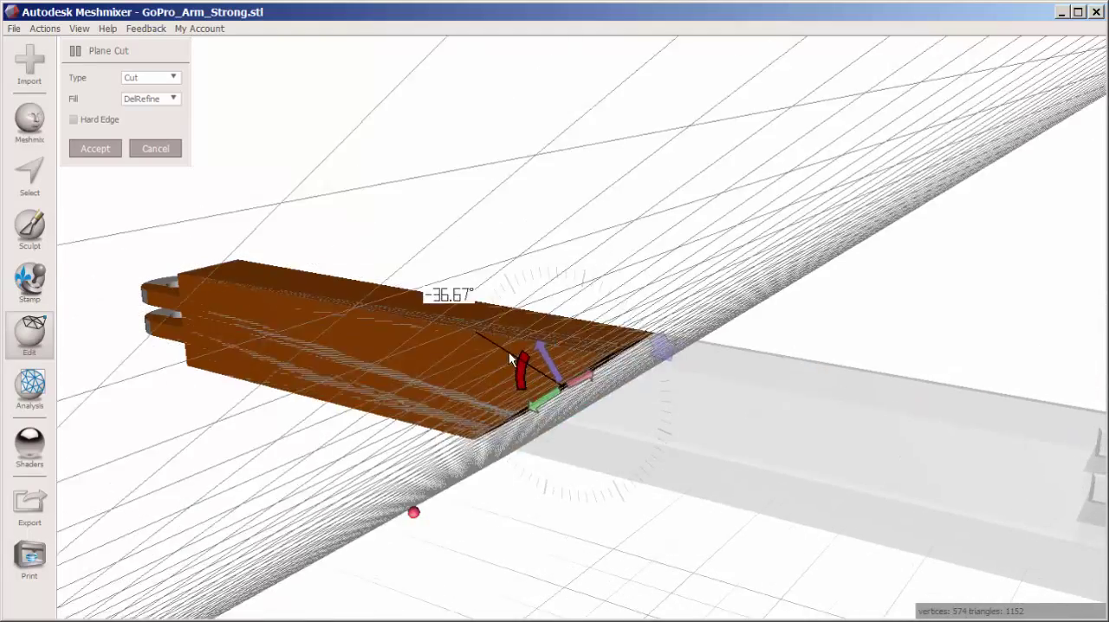
{"action": "left_click_drag", "start_coordinate": [520, 355], "coordinate": [529, 408]}
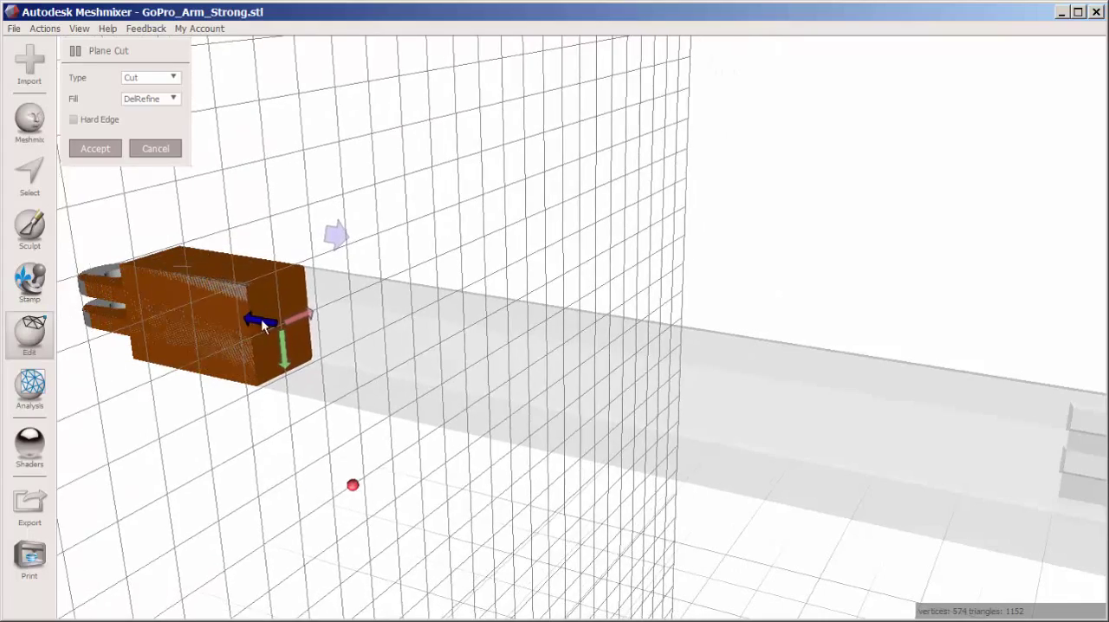
{"action": "left_click_drag", "start_coordinate": [264, 325], "coordinate": [221, 325]}
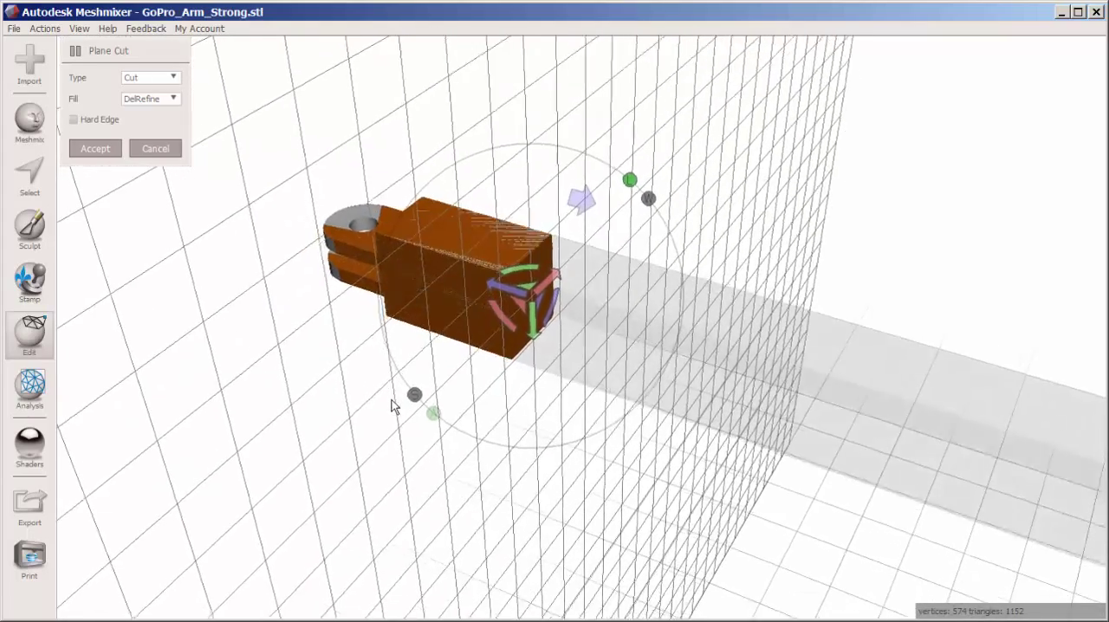
{"action": "left_click_drag", "start_coordinate": [424, 394], "coordinate": [490, 264]}
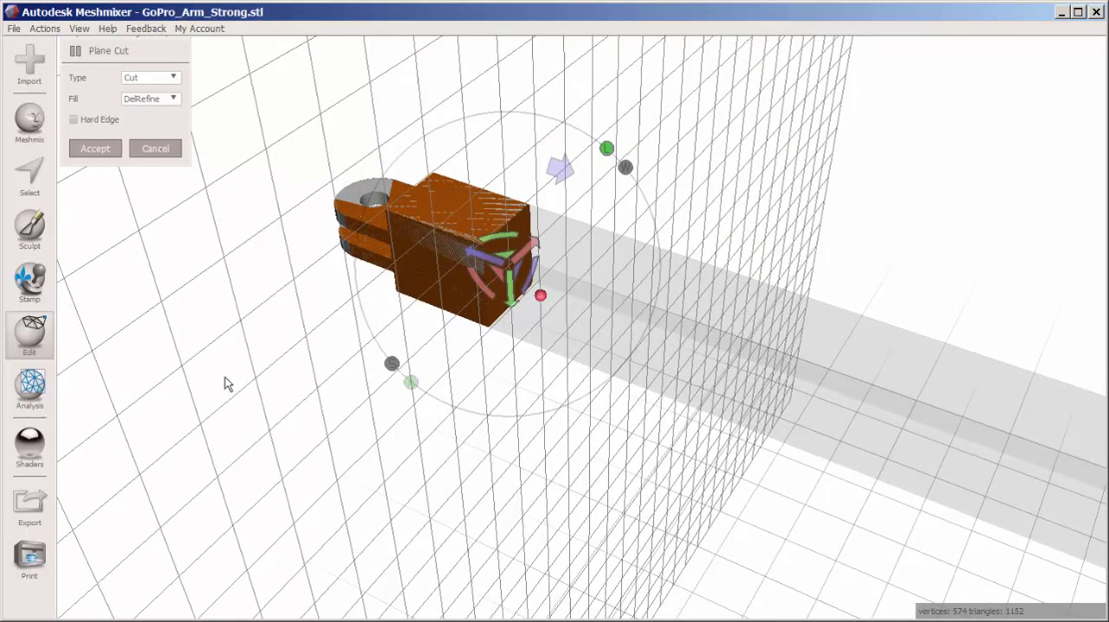
Accept the second cut and open the export dialog for the end piece.
{"action": "left_click", "coordinate": [95, 148]}
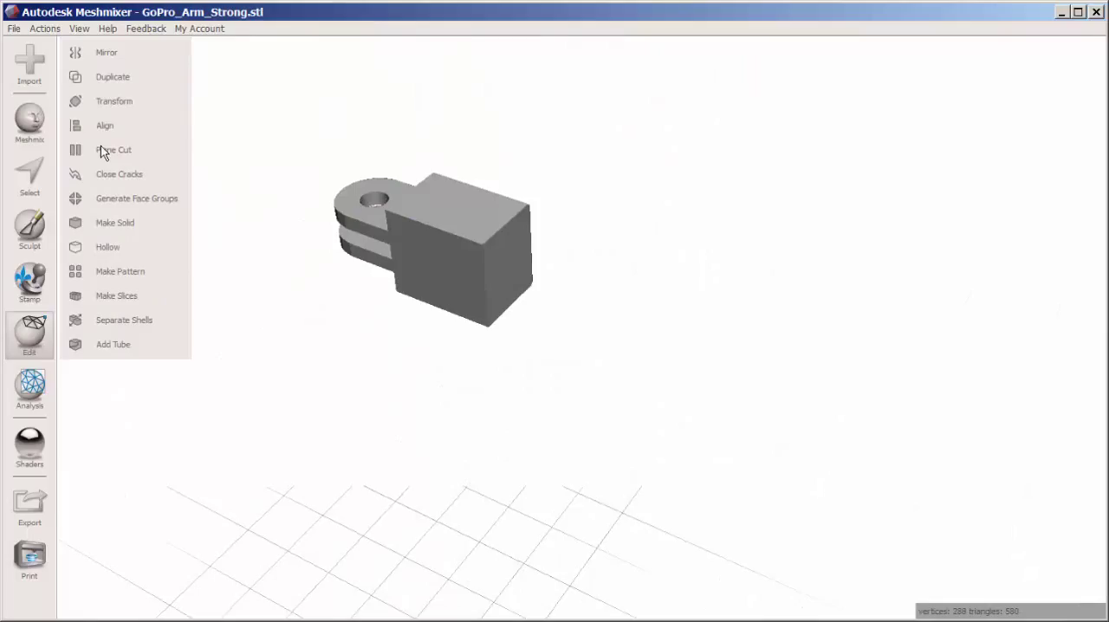
{"action": "mouse_move", "coordinate": [30, 506]}
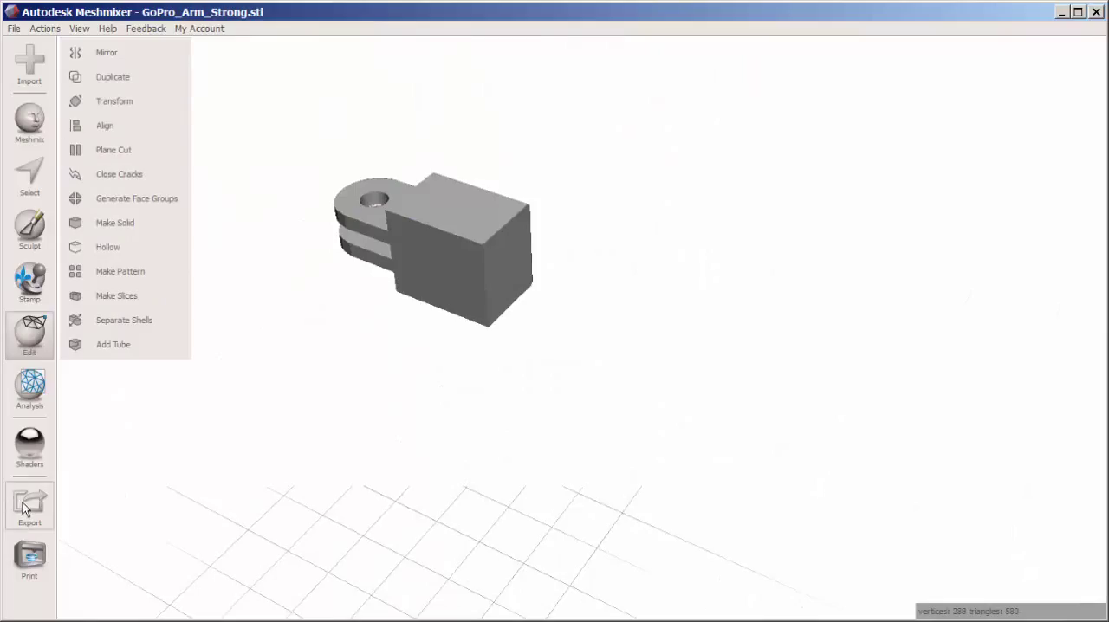
{"action": "left_click", "coordinate": [29, 507]}
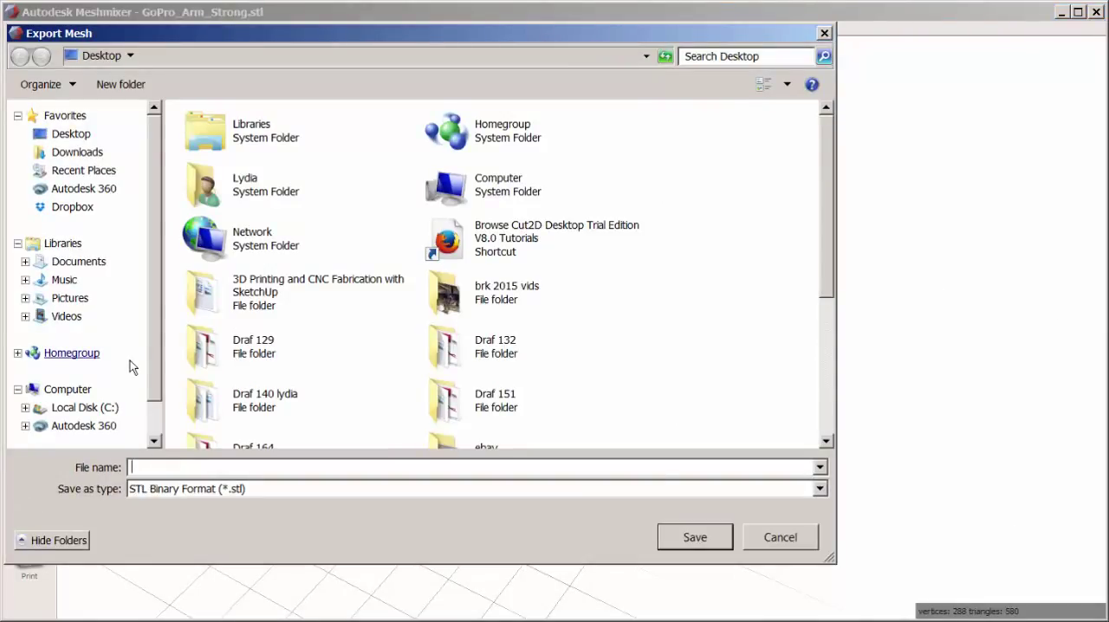